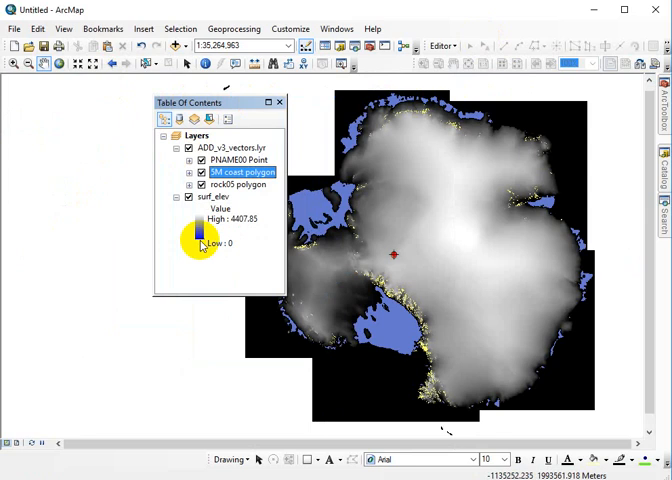
pyautogui.moveTo(228, 108)
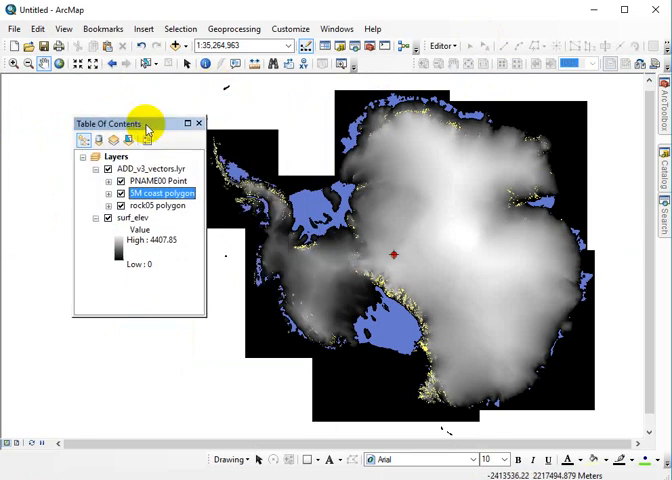
# Close the floating Table of Contents so only the Antarctica elevation map shows.
pyautogui.click(198, 122)
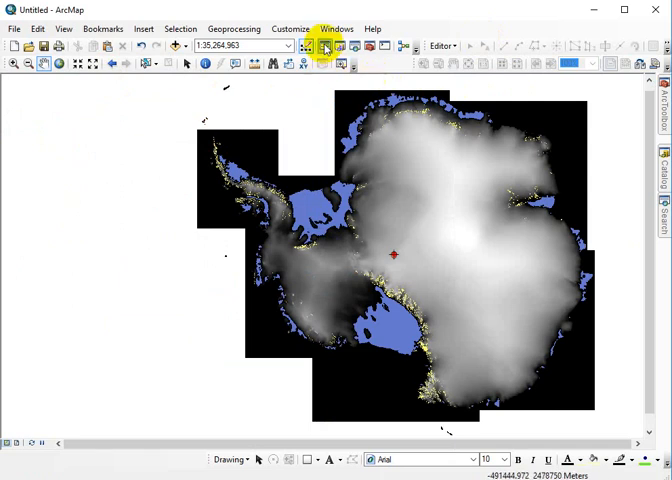
pyautogui.moveTo(310, 46)
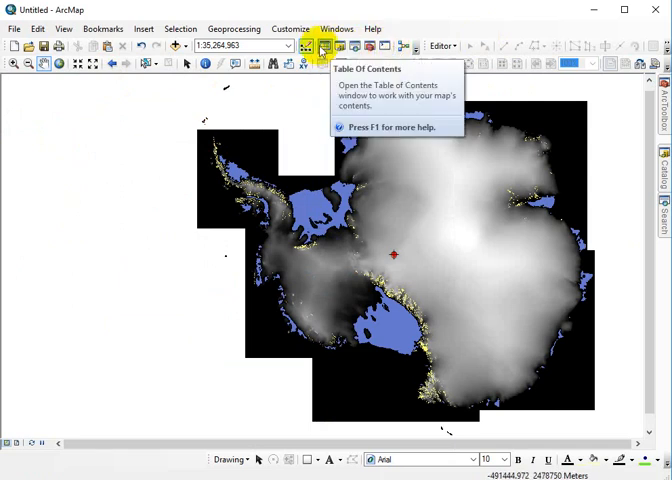
# Reopen the Table of Contents docked on the left and show the Search window on the right.
pyautogui.click(312, 46)
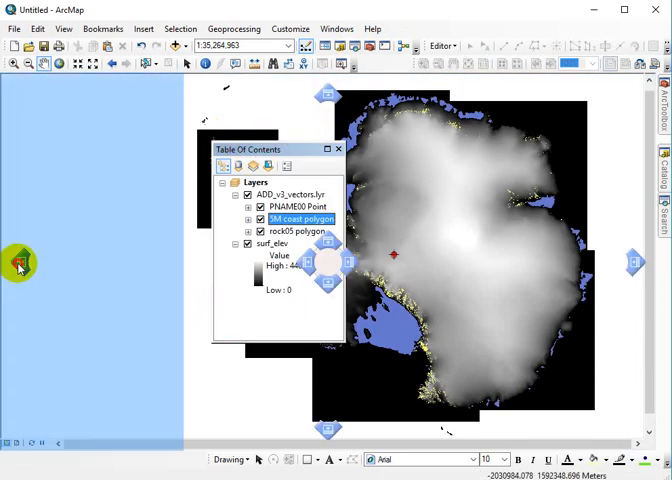
pyautogui.click(168, 76)
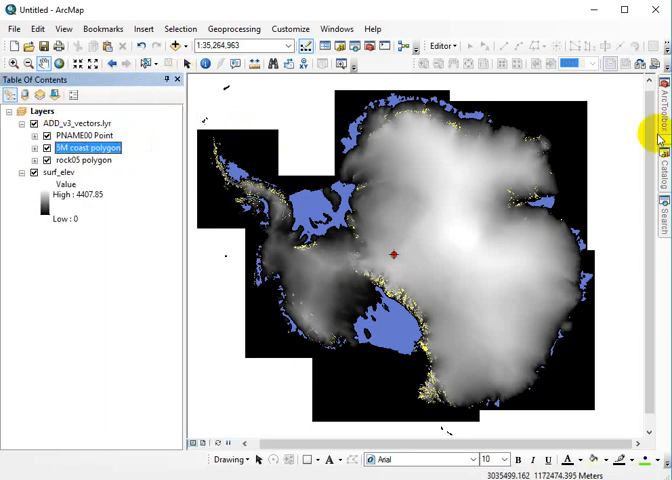
pyautogui.click(662, 200)
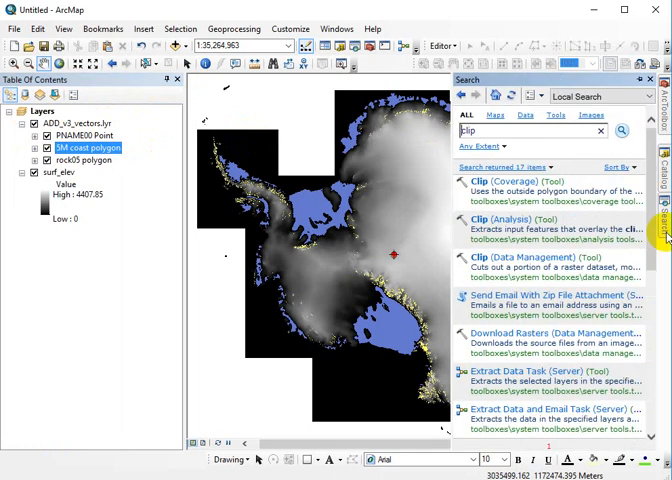